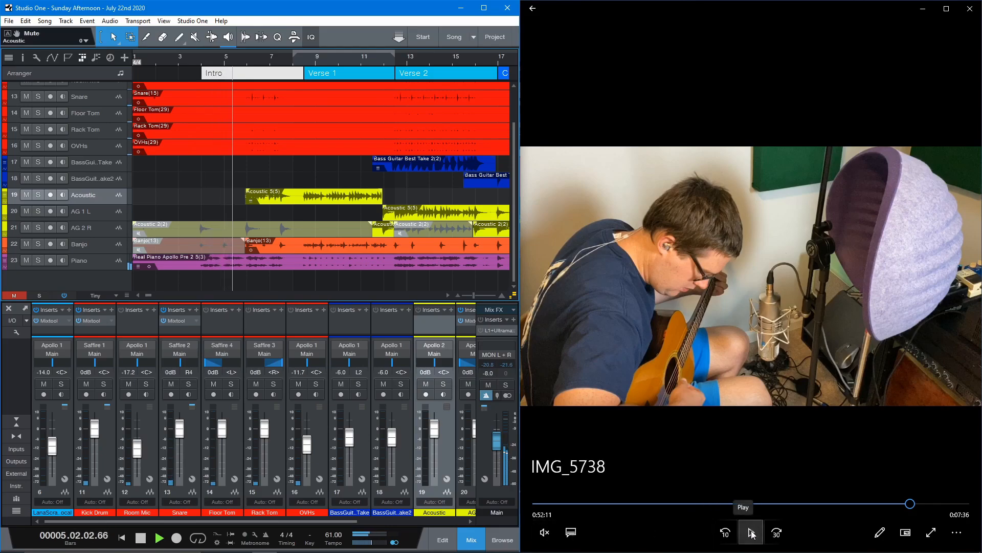
- Start the guitar performance video and follow playback into Verse 3 and Chorus 2
click(750, 532)
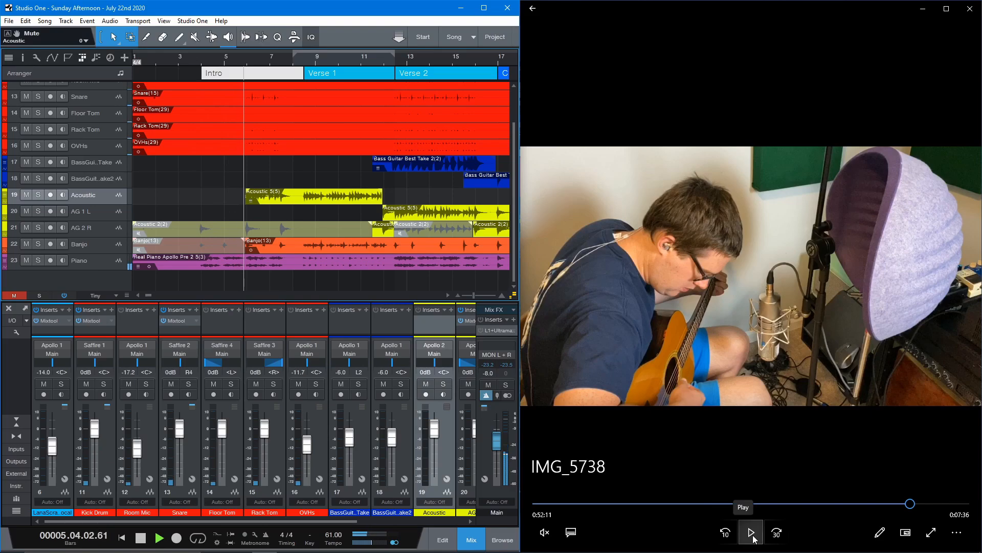
click(750, 532)
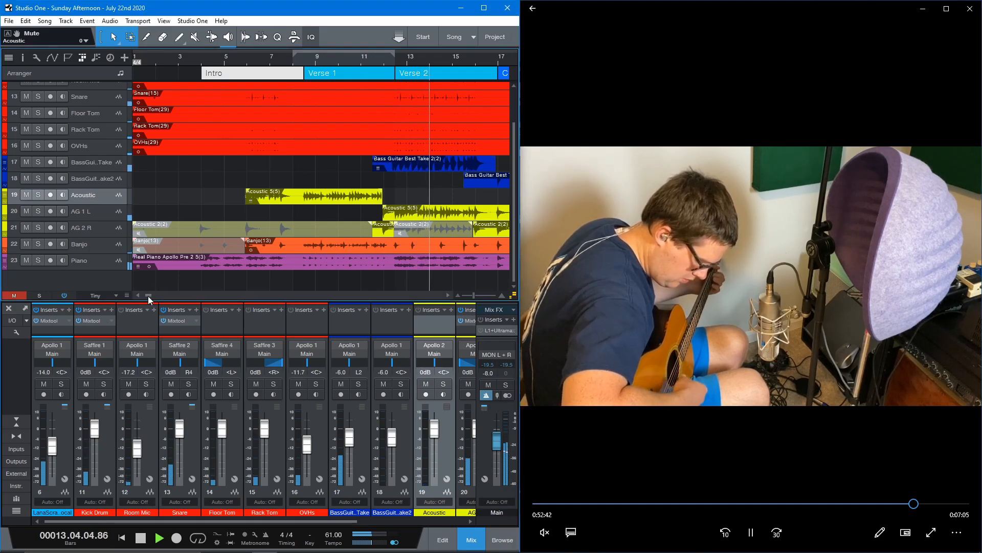
scroll(right, 3)
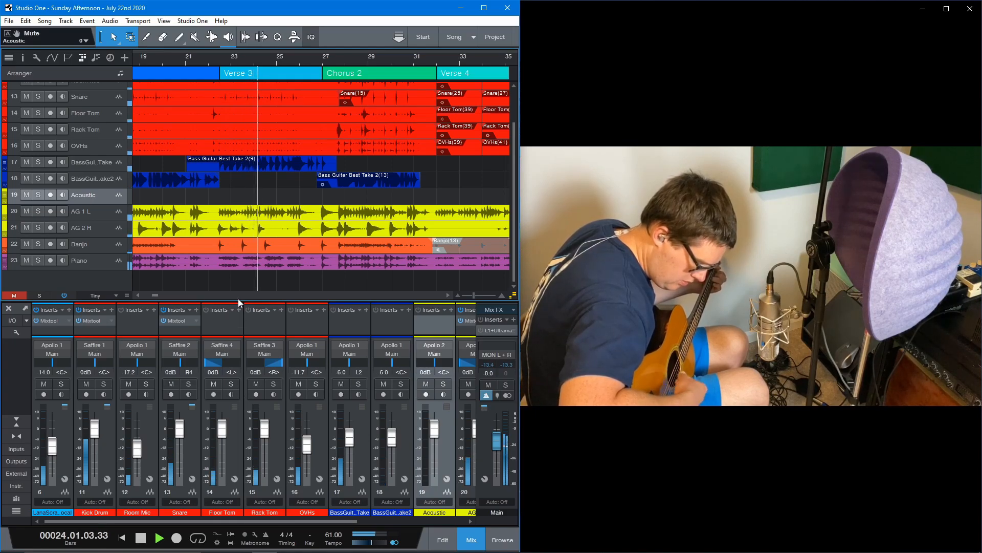
- Scroll the timeline right to follow the playhead past bar 39 into the Instrumental
scroll(right, 3)
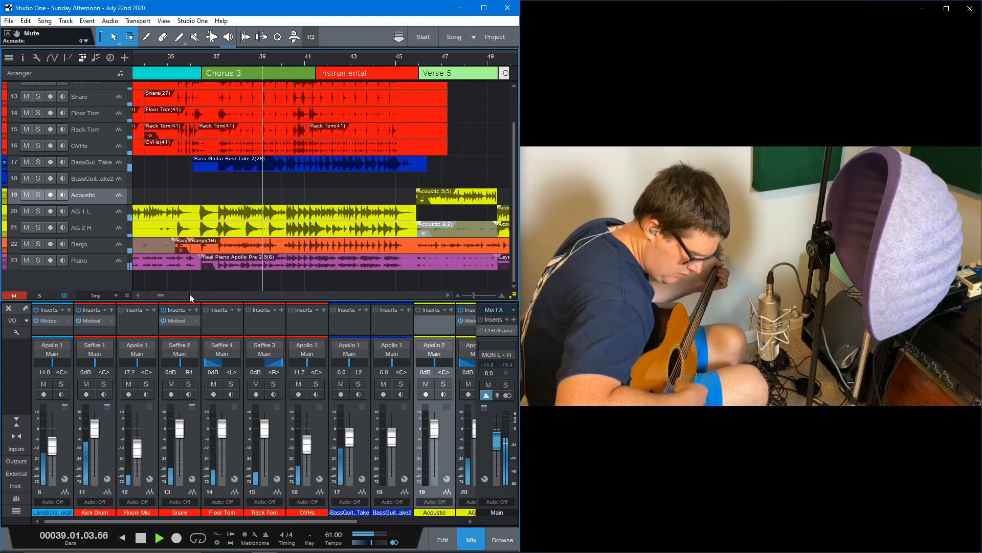
scroll(right, 3)
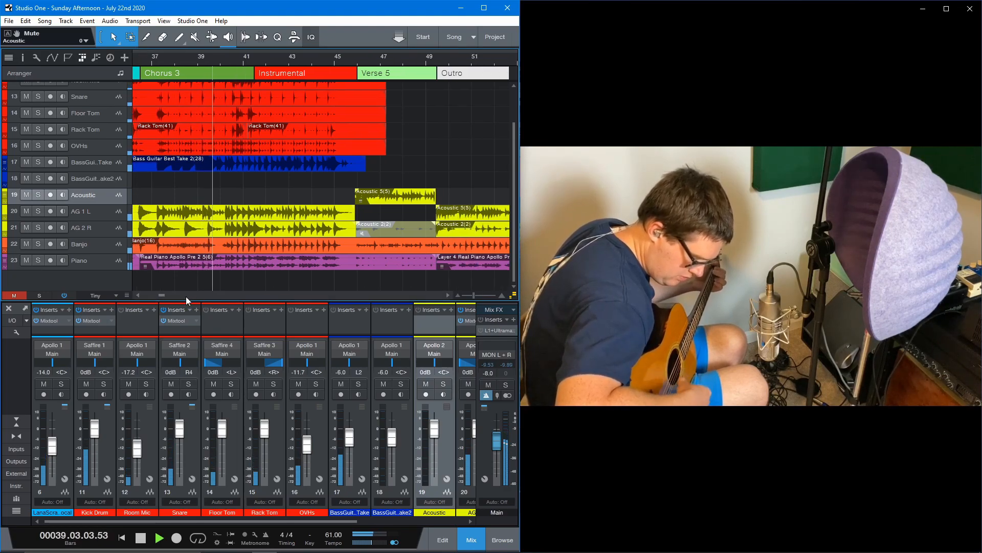